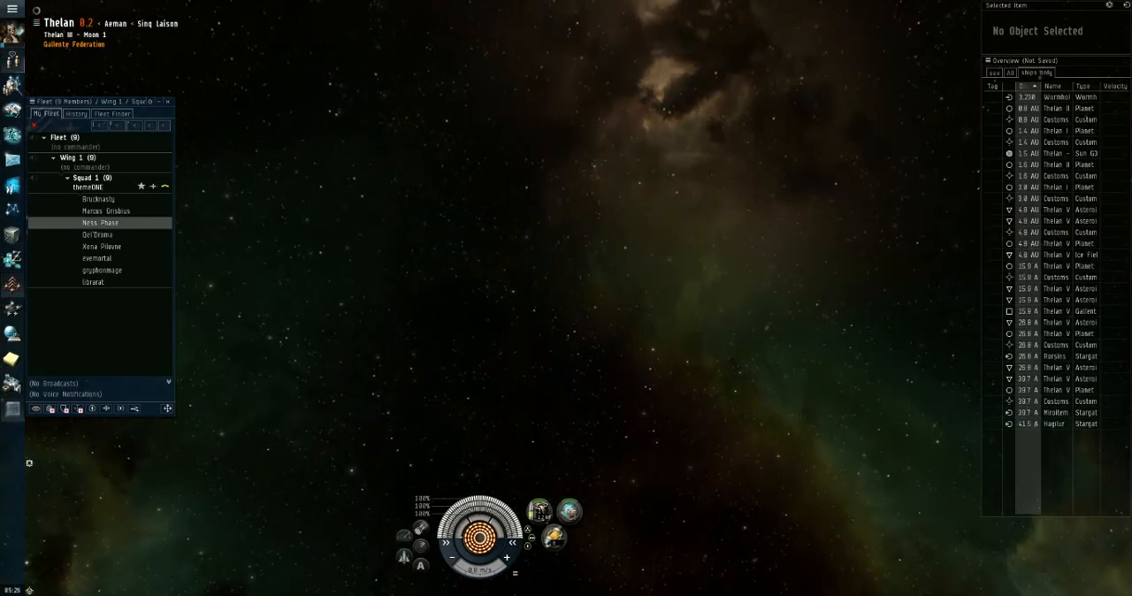
Warp the fleet from the moon to the Thelan asteroid belt via the space context menu
right_click(99, 223)
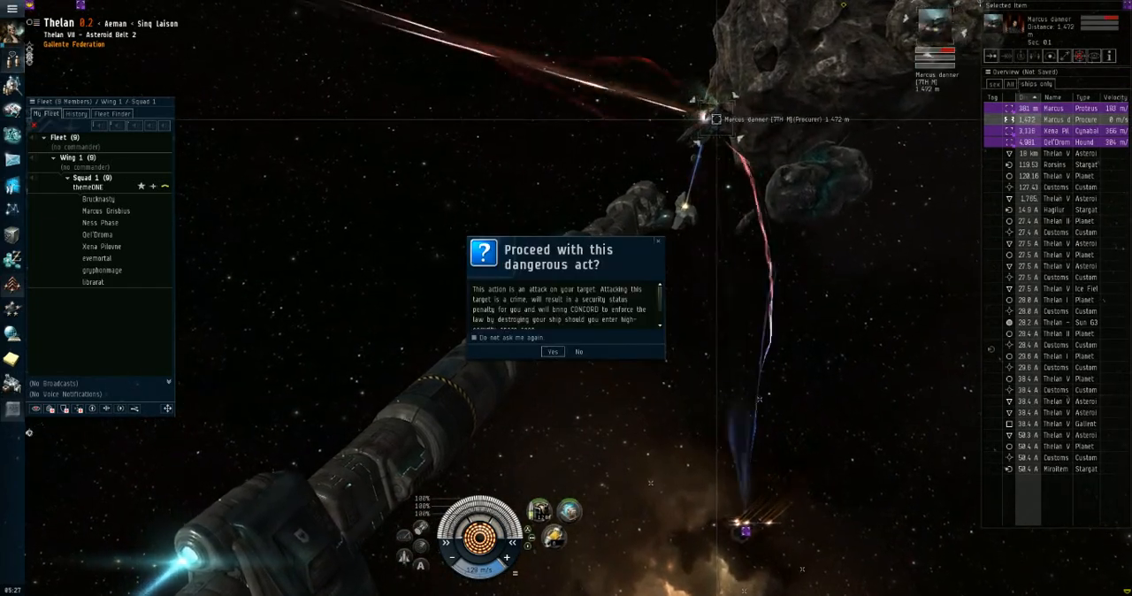
Confirm the dangerous-act prompt so the weapons destroy the target ship
click(552, 352)
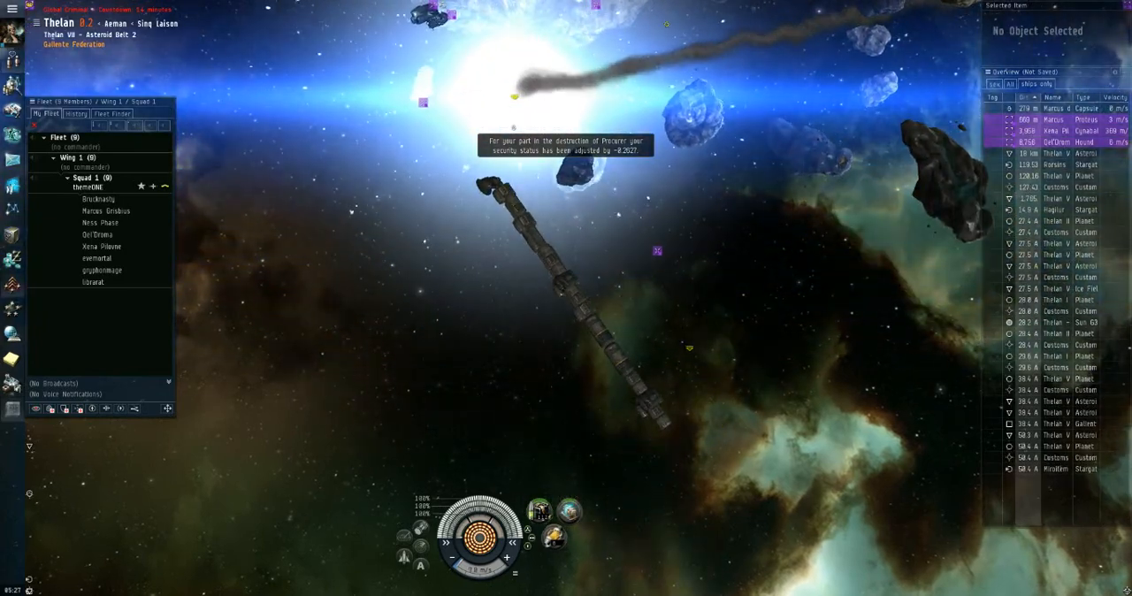
click(1057, 108)
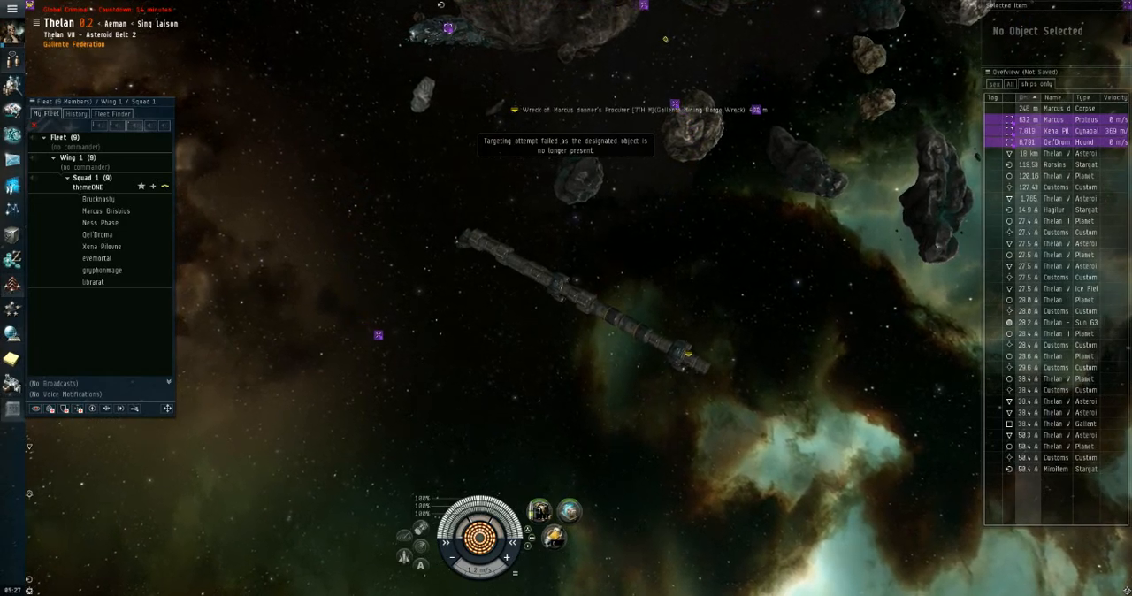
Show the available actions for a nearby Overview object beside the wreck
right_click(1053, 108)
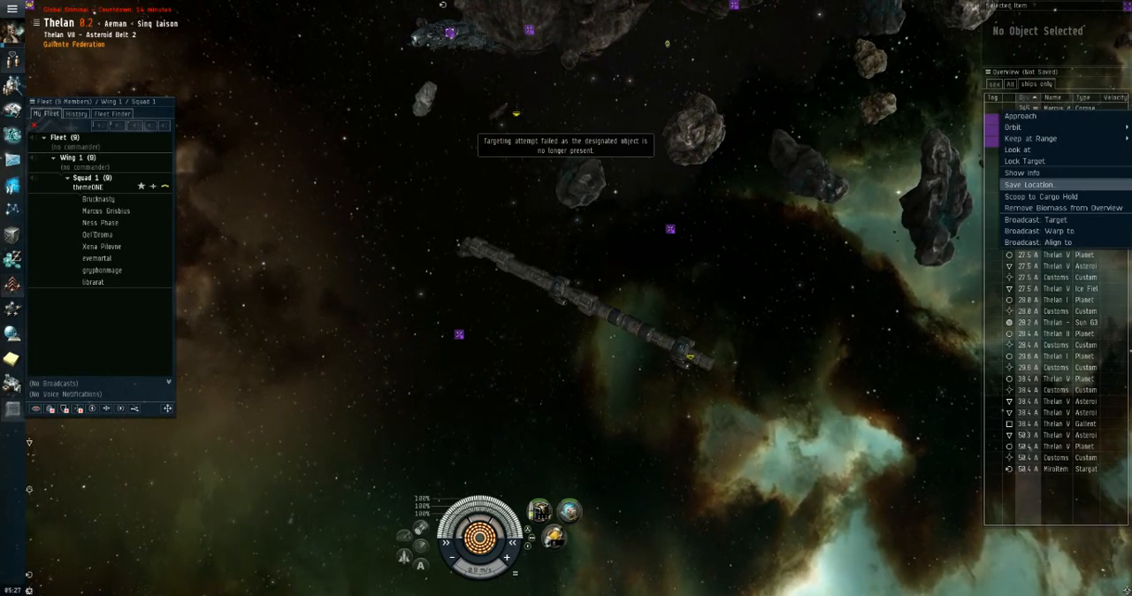